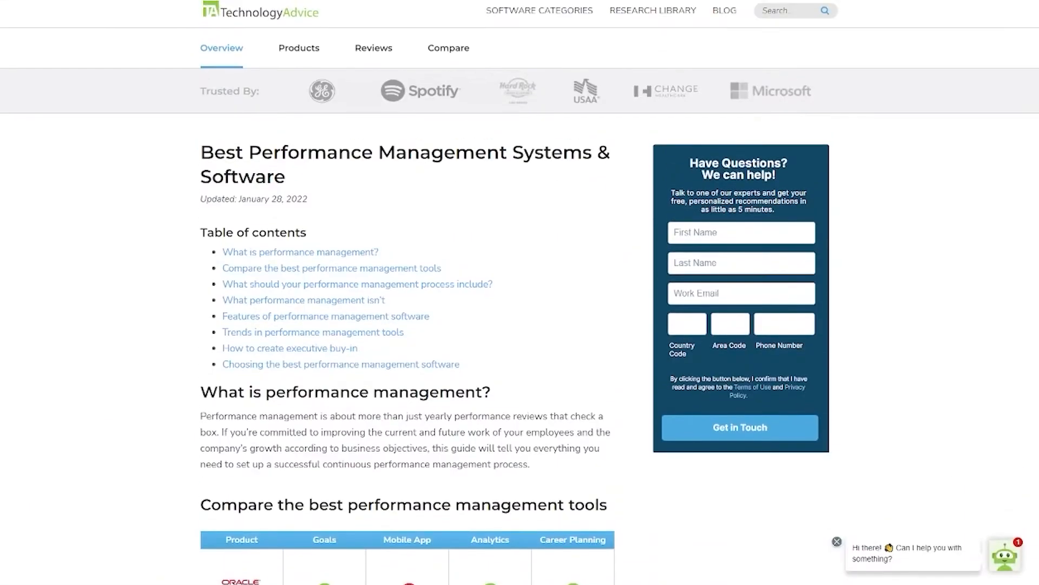
- Scroll the Best Performance Management Systems article past its contents to the tool comparison table
scroll("down", 3)
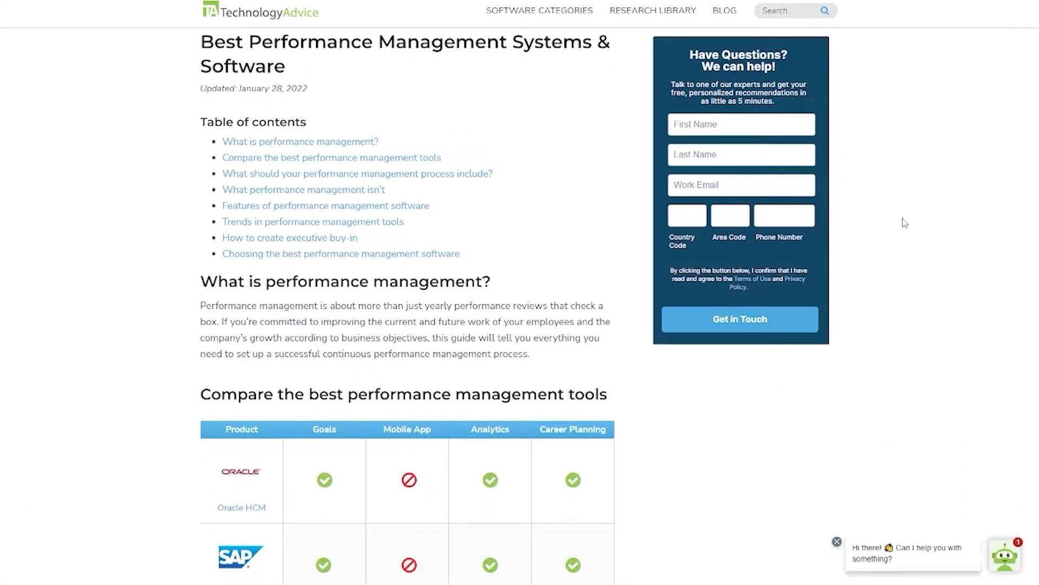
scroll("down", 3)
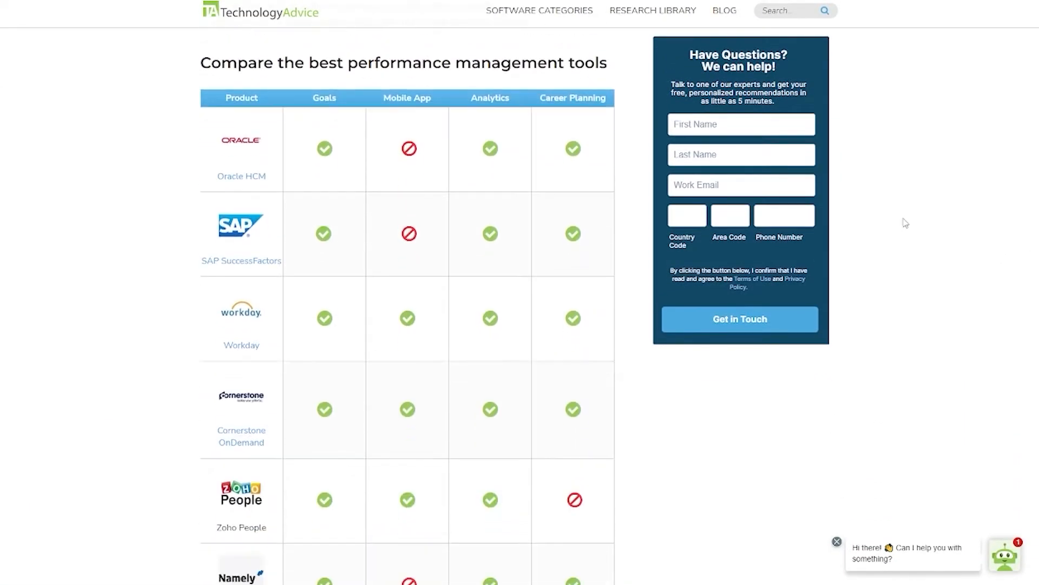
scroll("down", 3)
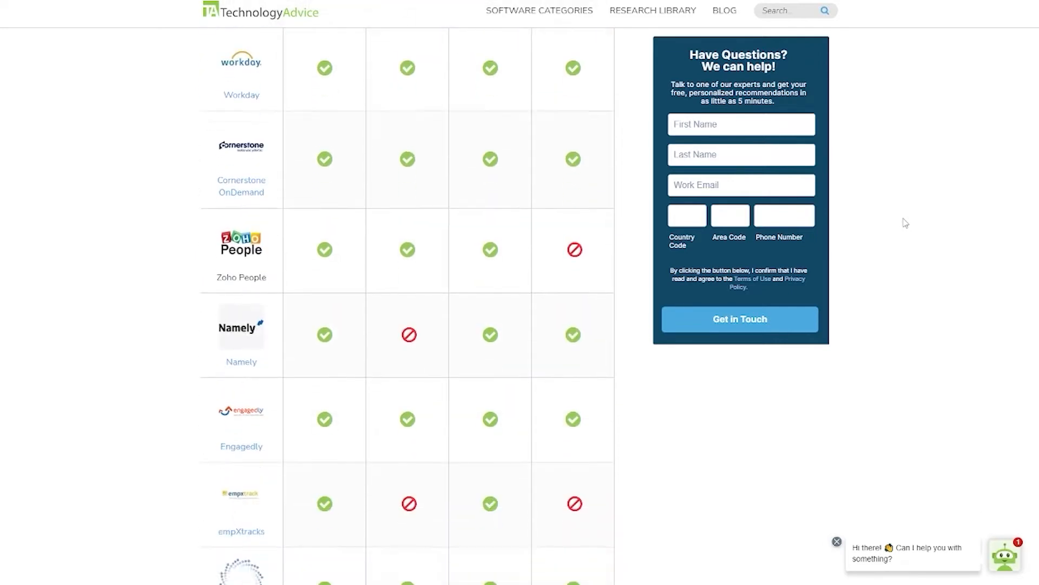
scroll("down", 3)
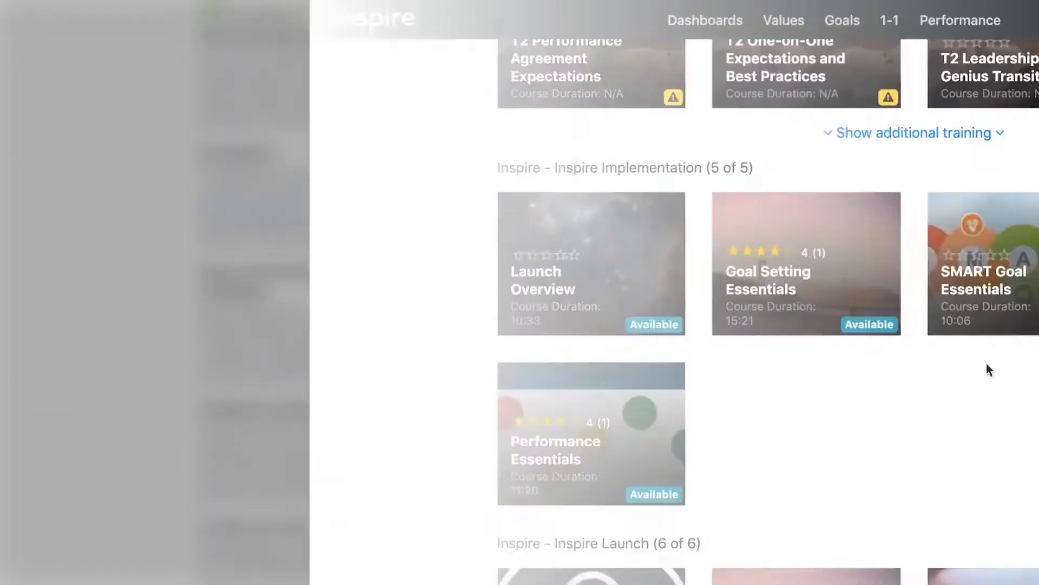
- Add the Performance Essentials course to My Learning and confirm with Yes
left_click(590, 434)
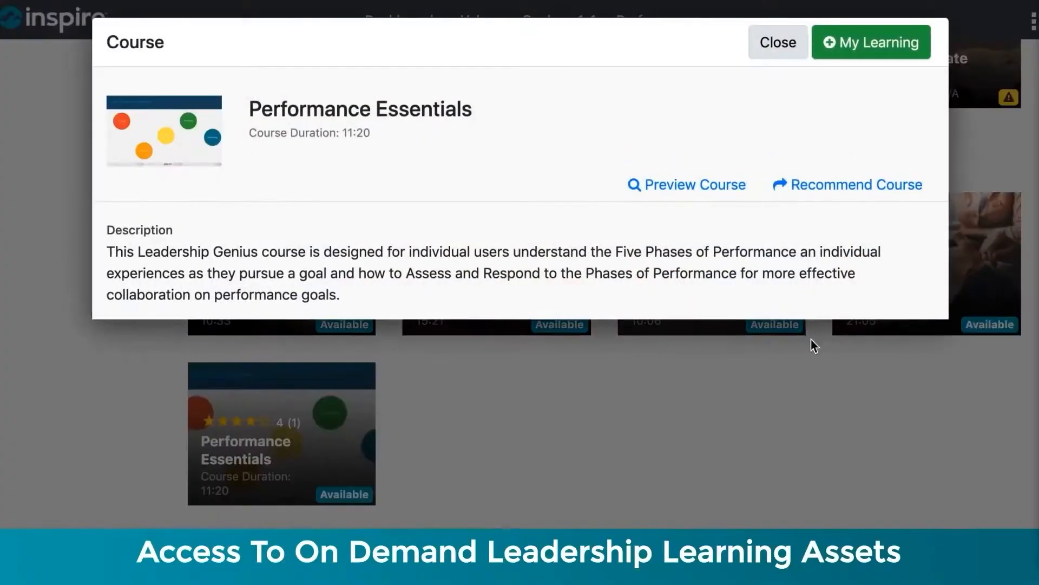
left_click(871, 42)
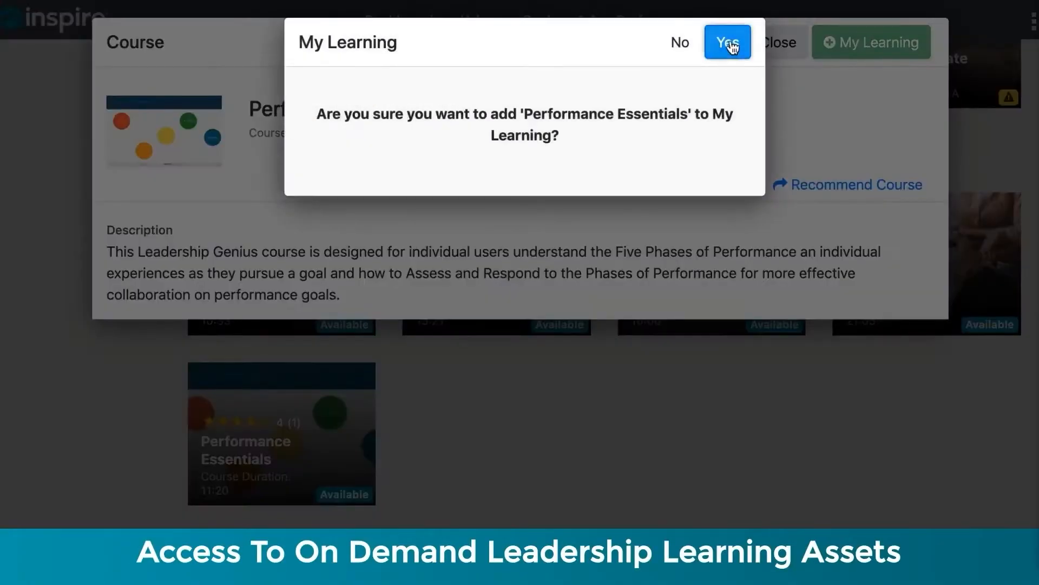
left_click(727, 42)
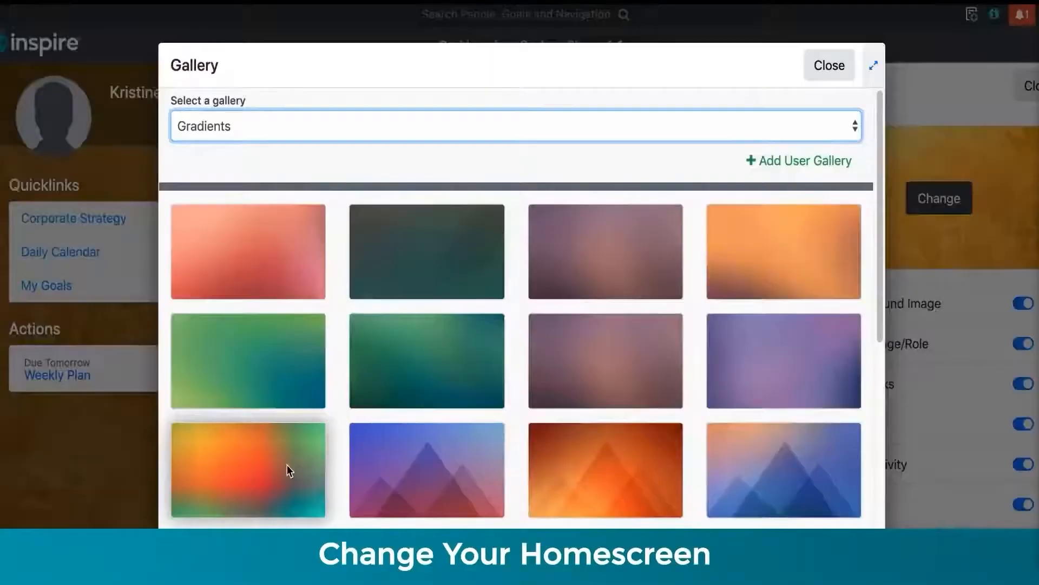
- Pick the orange-teal gradient thumbnail in the Gradients gallery as the homescreen background
left_click(827, 65)
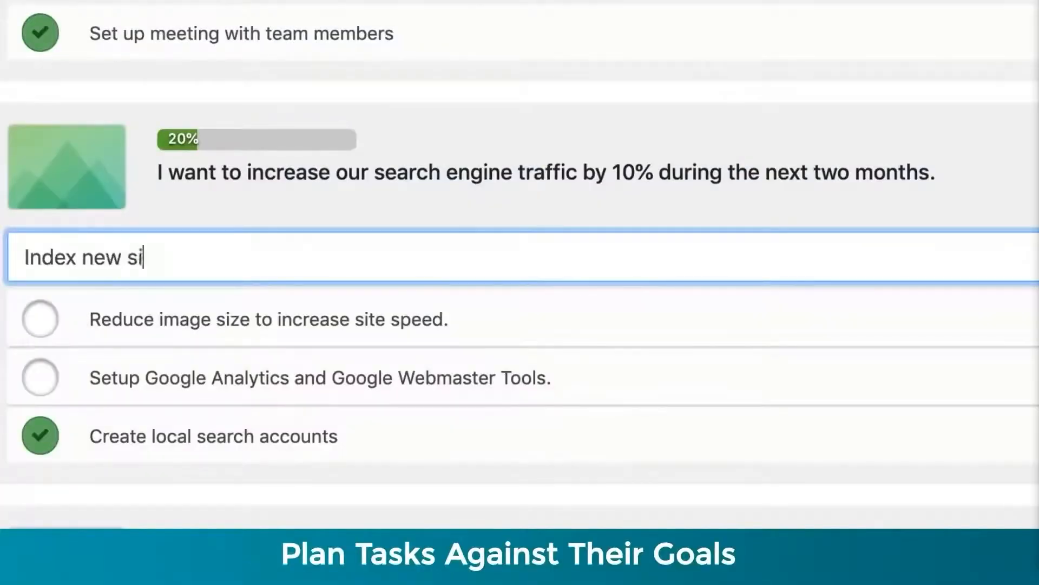
- Add the 'Index new sites' task, check in at 30%, and schedule tasks on Daily and Weekly calendars
key("Enter")
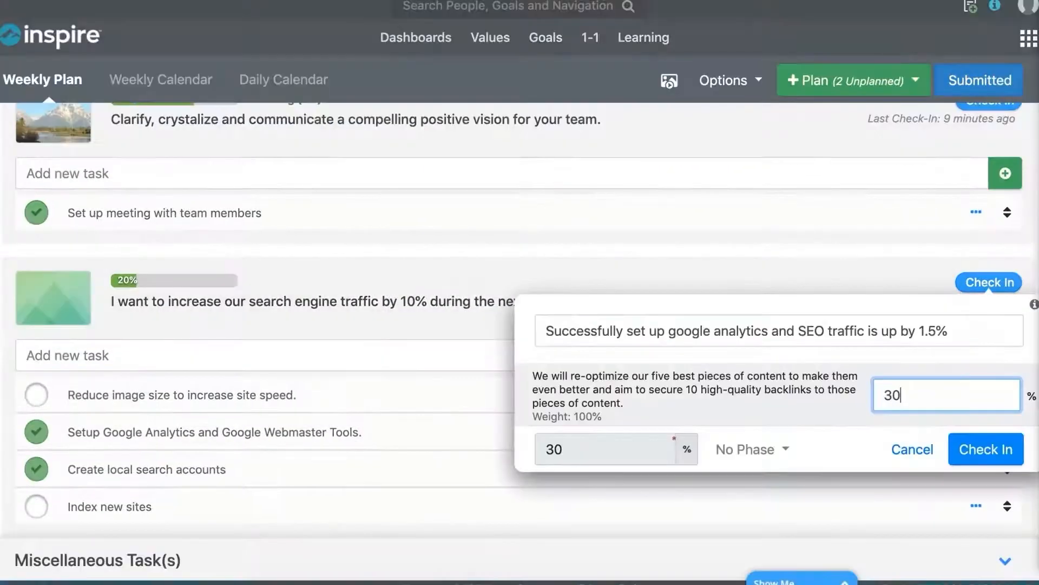
left_click(985, 449)
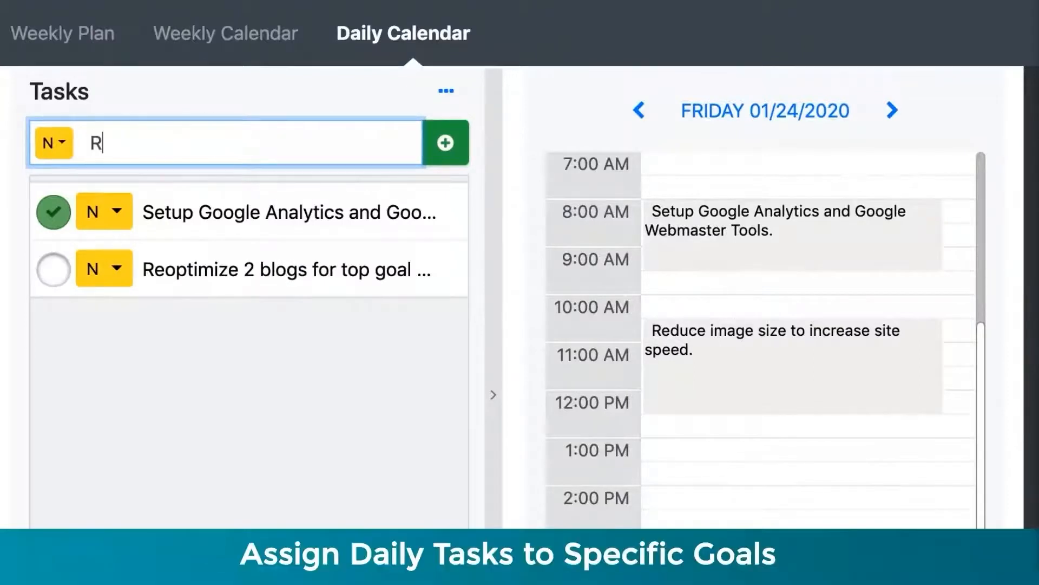
type("educe")
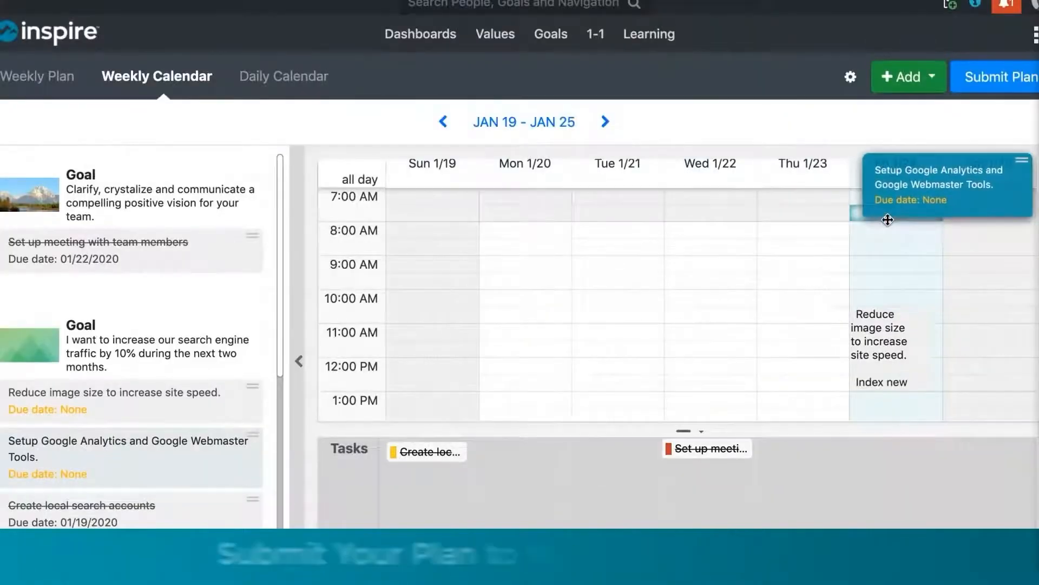
left_click(997, 77)
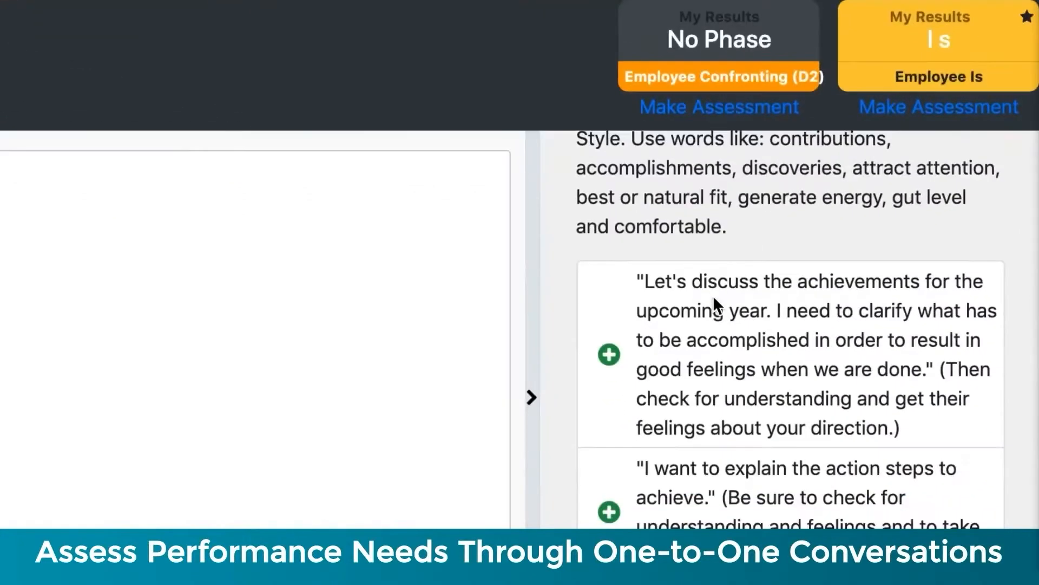
- Insert the 'Let's discuss any problems you're having…' suggestion into the goal's conversation message
left_click(608, 354)
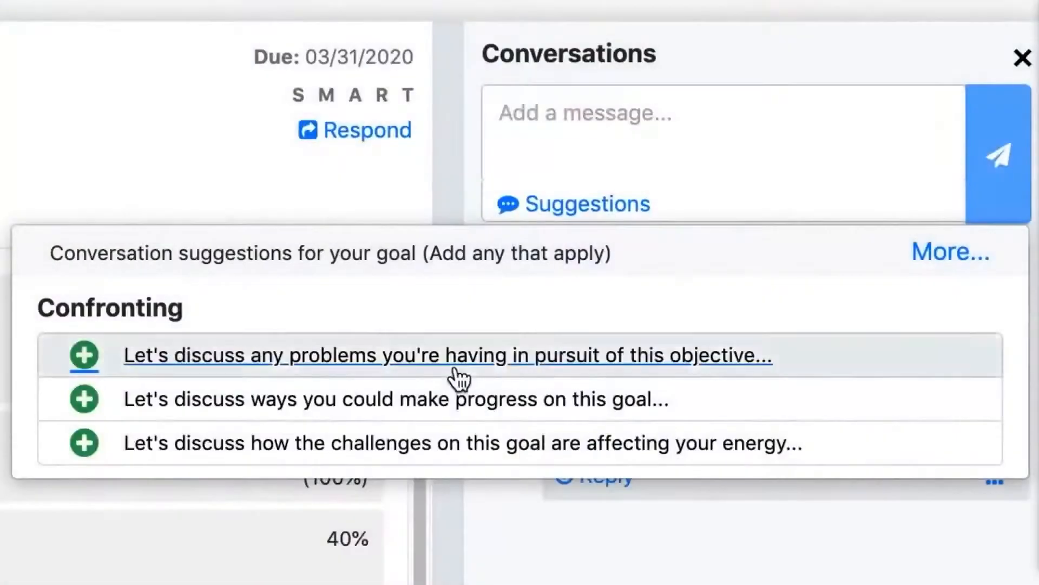
left_click(83, 355)
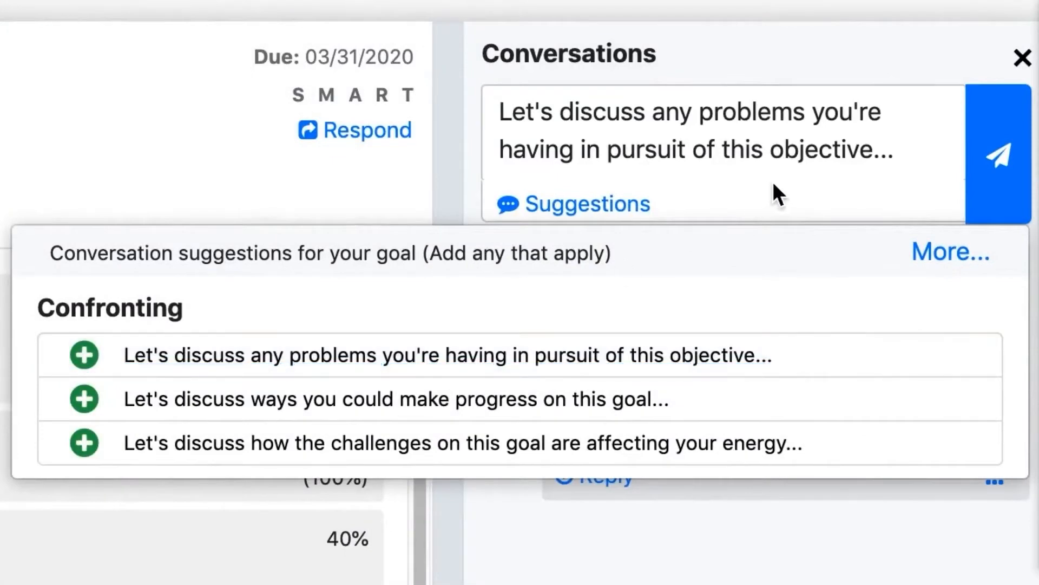
left_click(997, 156)
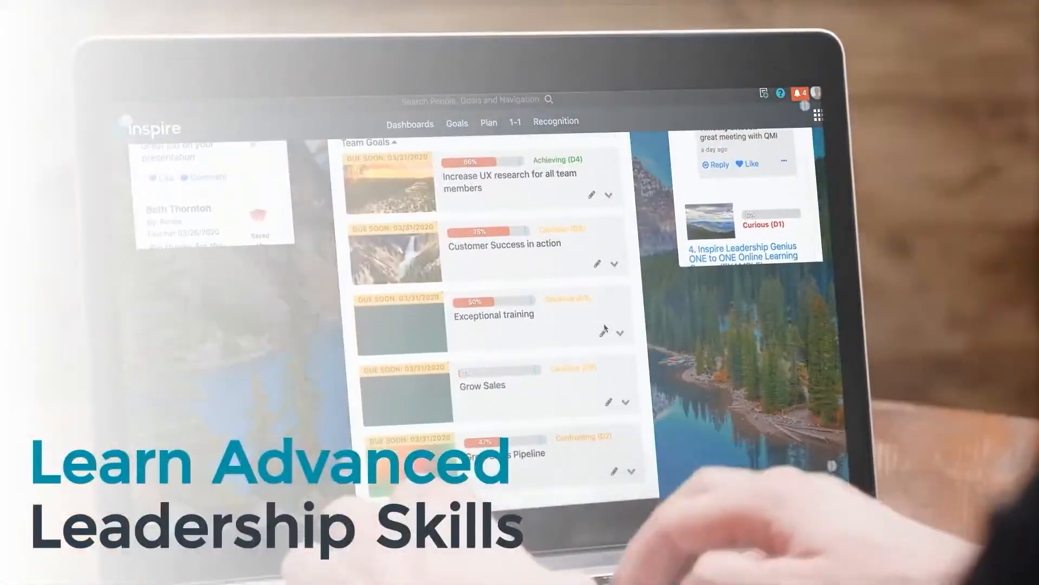
- Expand Customer Success in action, view its Team Progress, and scroll through contributors' key results
left_click(613, 263)
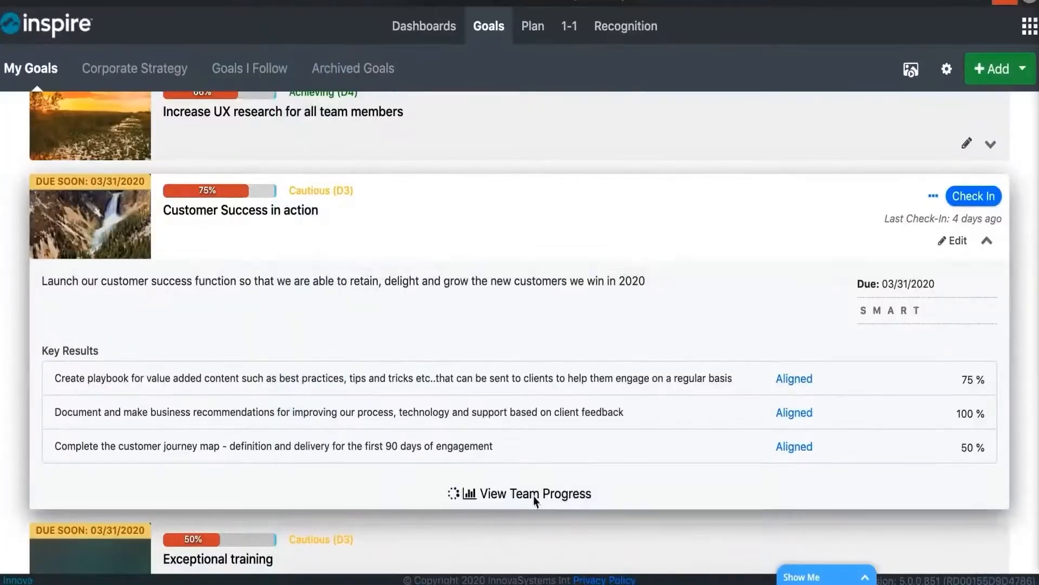
left_click(529, 493)
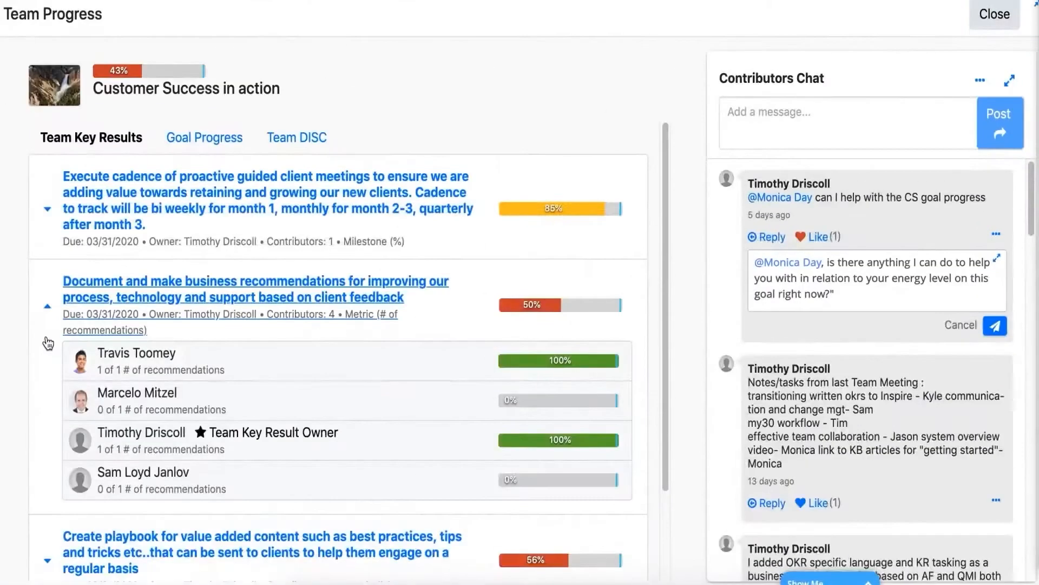
scroll("down", 3)
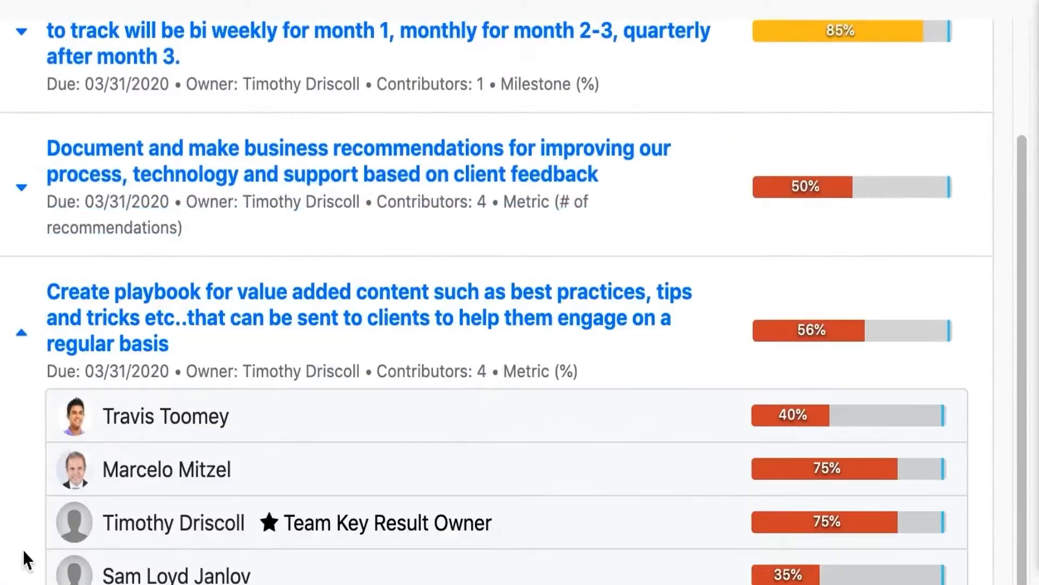
mouse_move(560, 493)
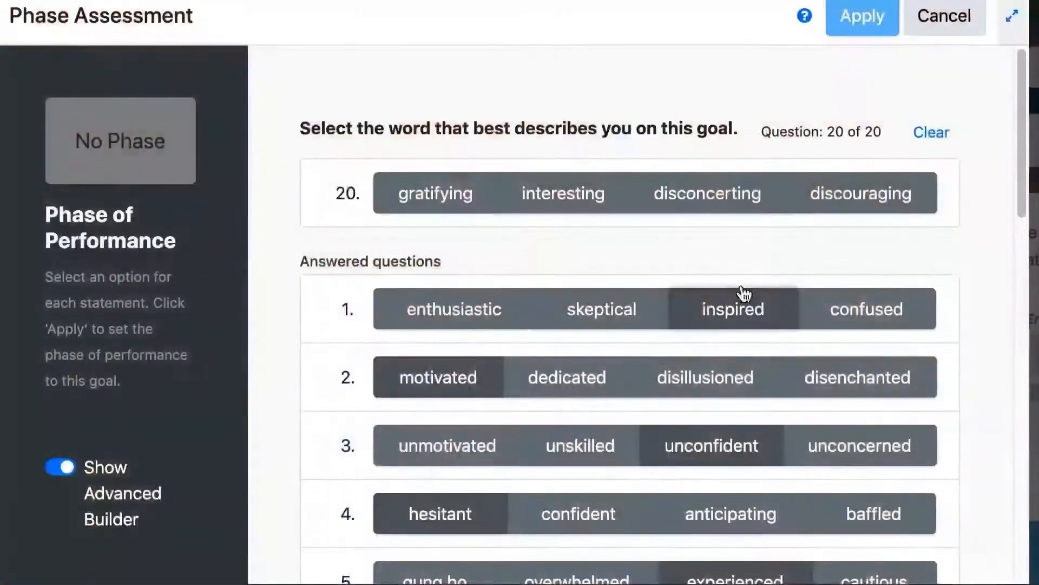
- Apply the assessed phase to Improved Inspire User Experience and show its conversation suggestions
left_click(944, 16)
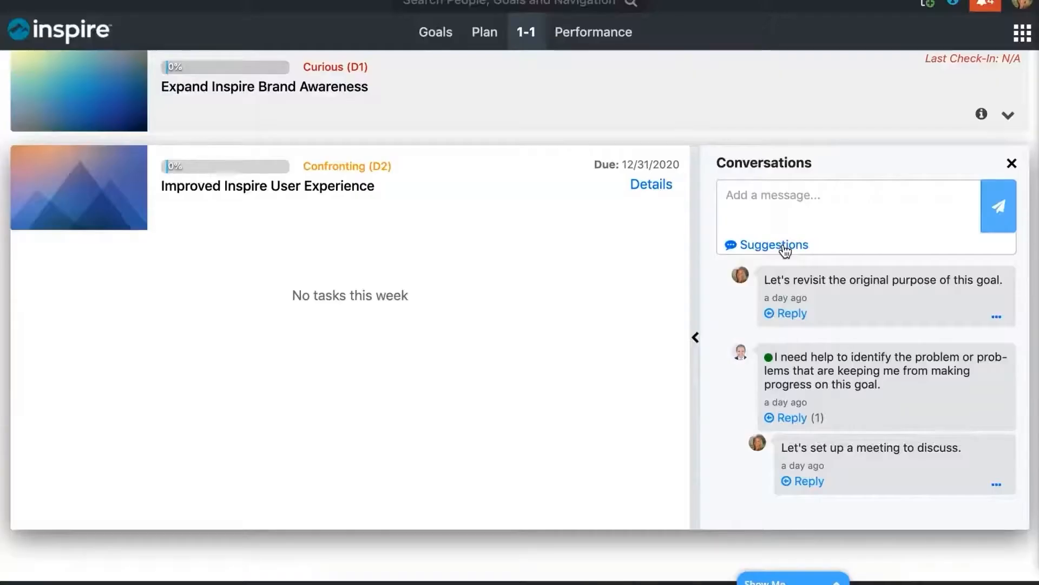
left_click(773, 244)
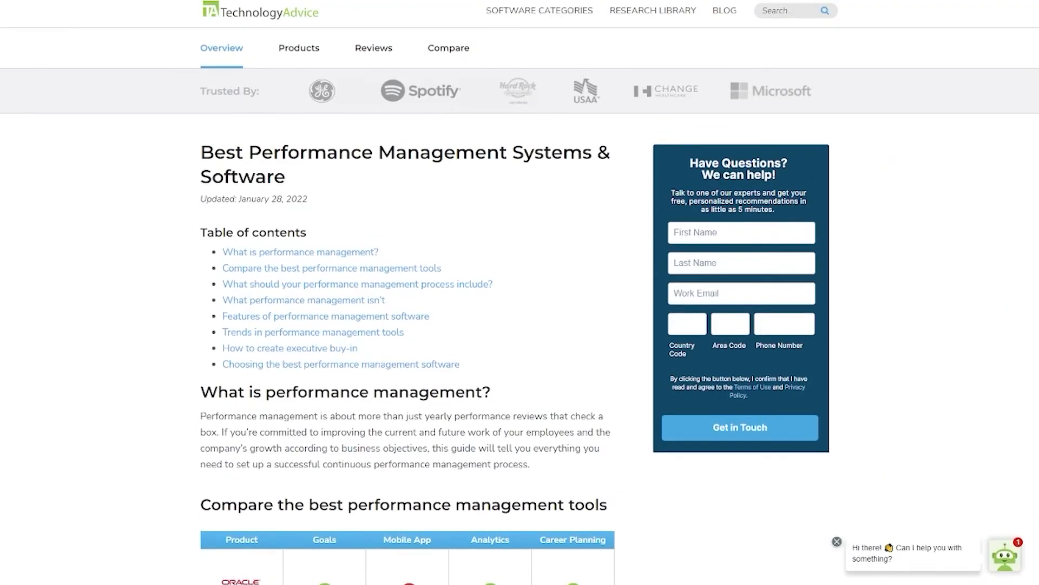
- Scroll the article down to the comparison table listing Oracle, SAP, Workday and Zoho
scroll("down", 3)
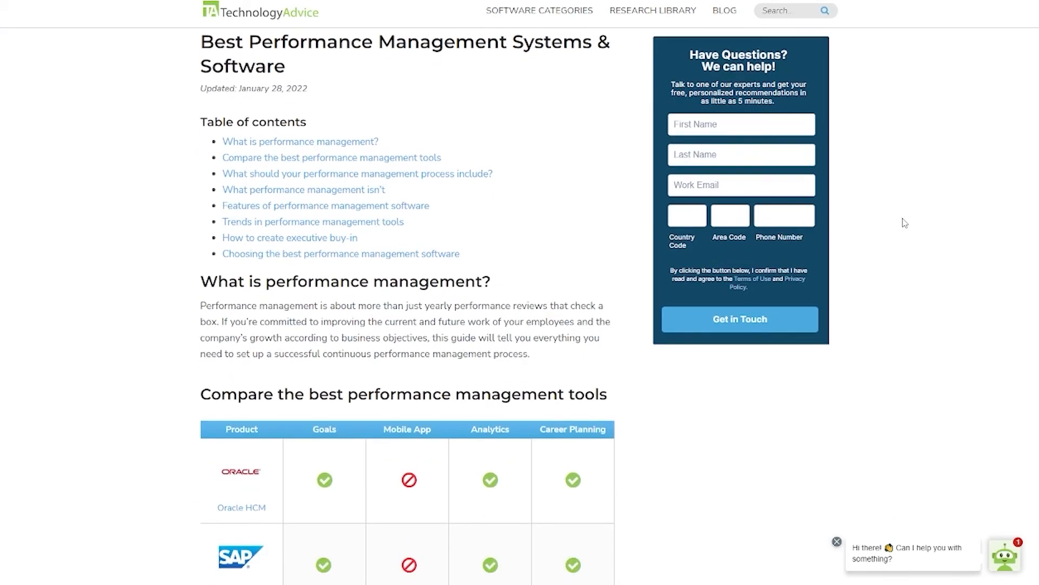
scroll("down", 3)
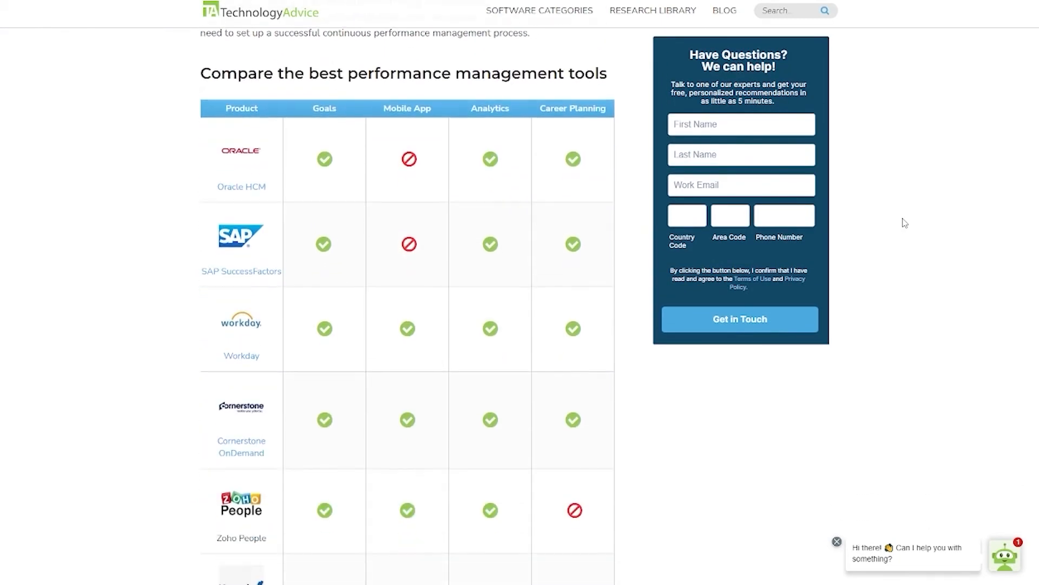